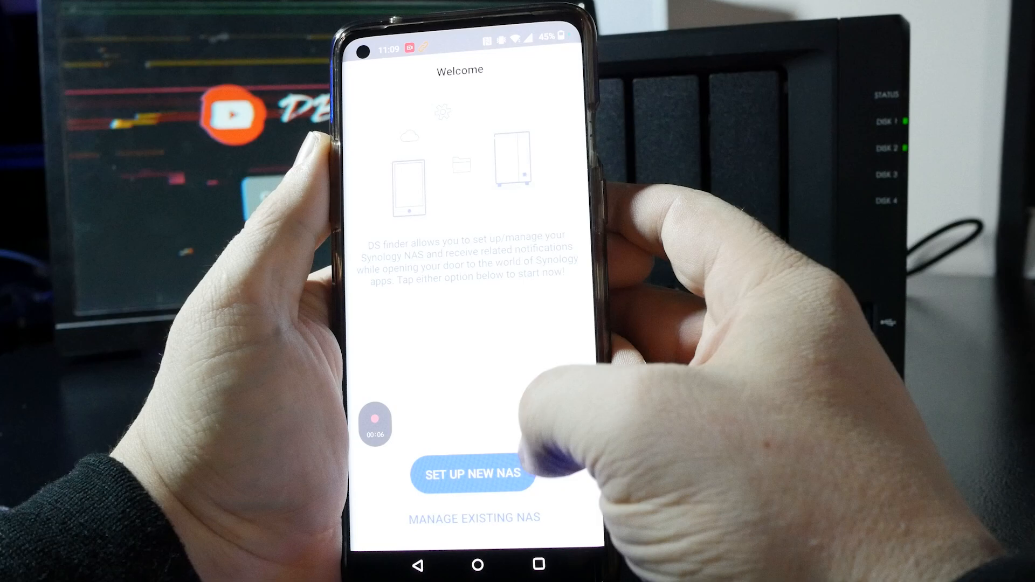
Manage the existing NAS in DS finder, then list Package Center updates in DSM mobile.
left_click(472, 474)
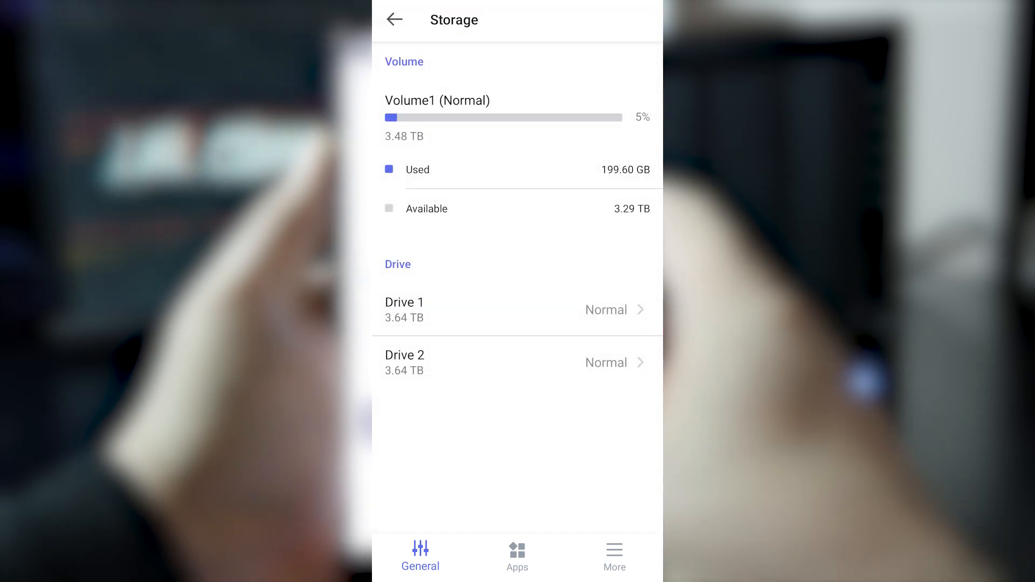
left_click(395, 19)
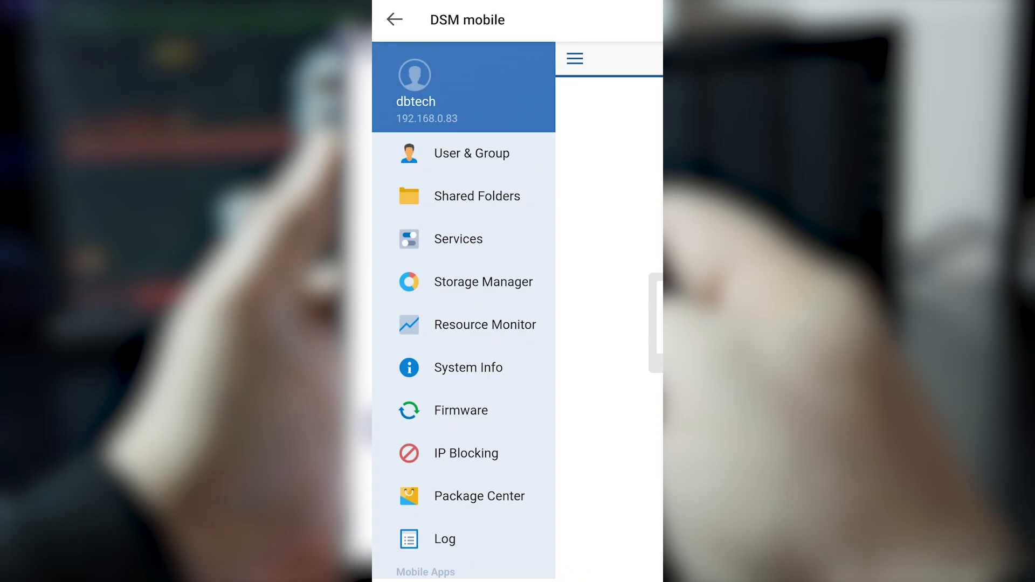
left_click(396, 18)
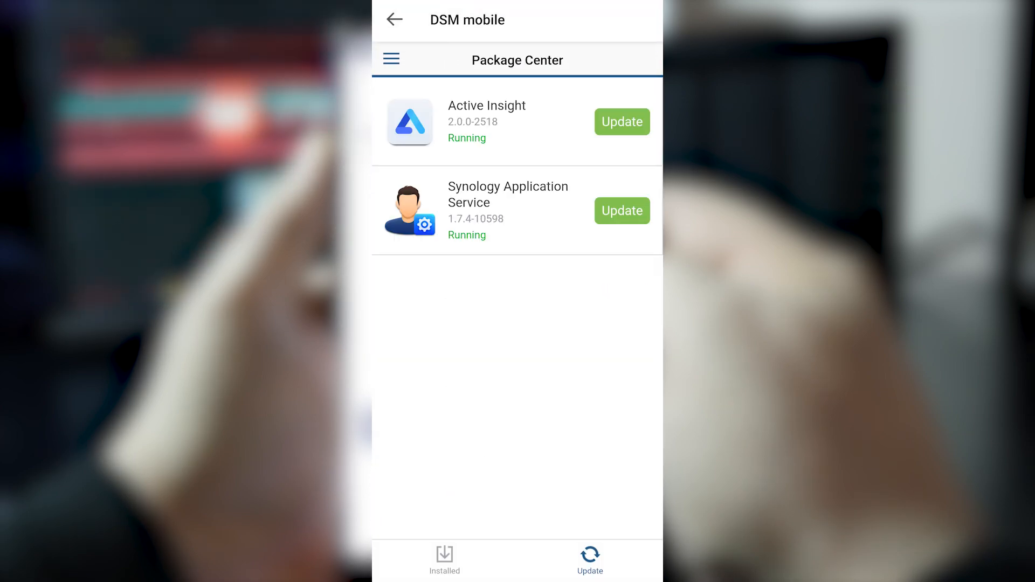
left_click(391, 59)
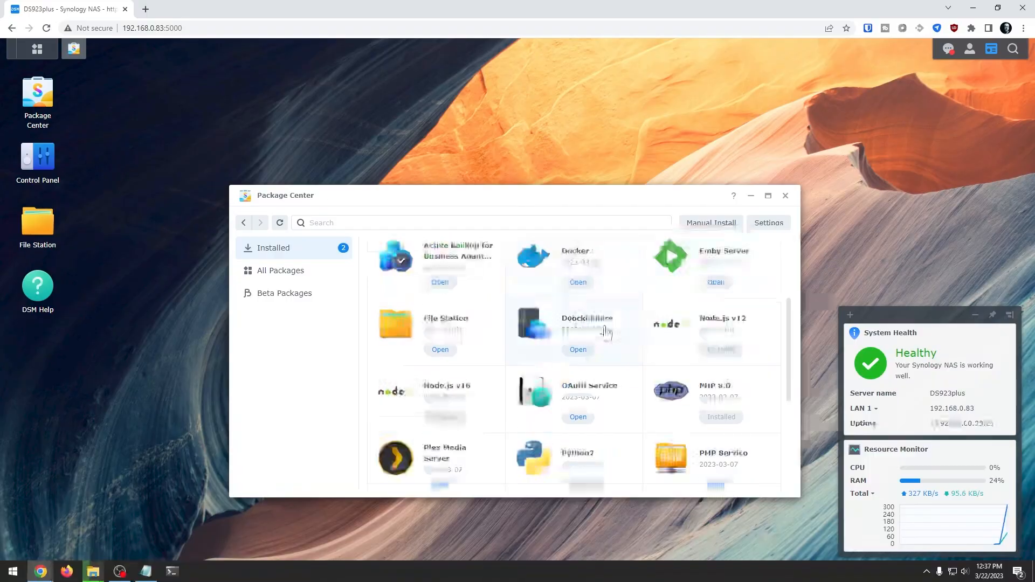
Browse All Packages in Package Center and view Active Backup for Business.
scroll("down", 3)
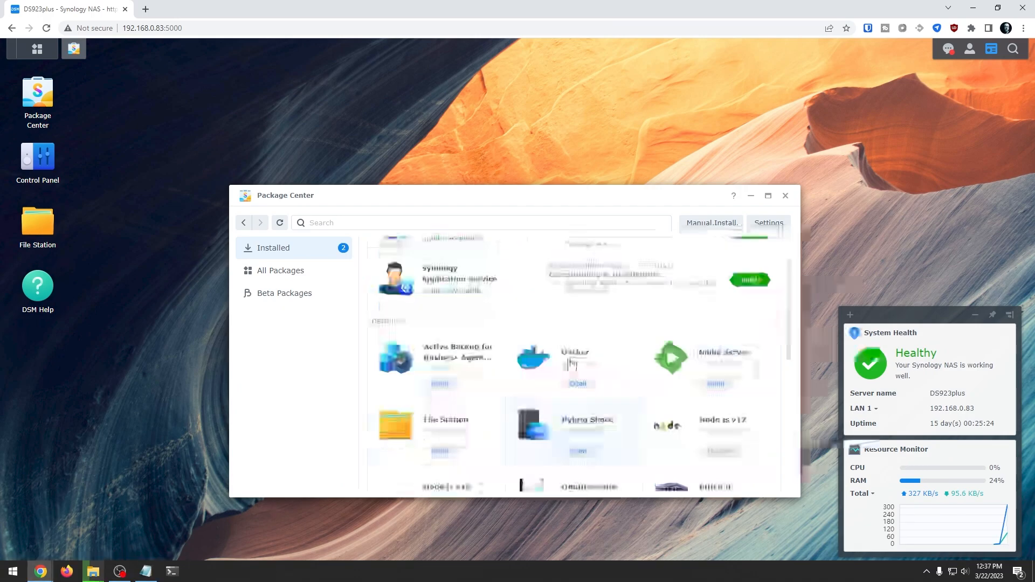
left_click(280, 270)
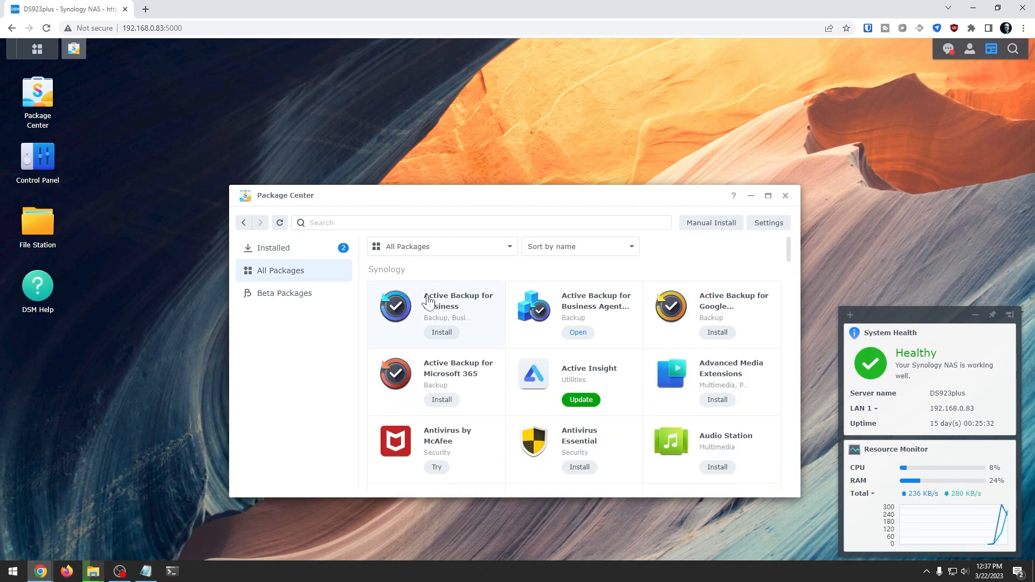
mouse_move(485, 328)
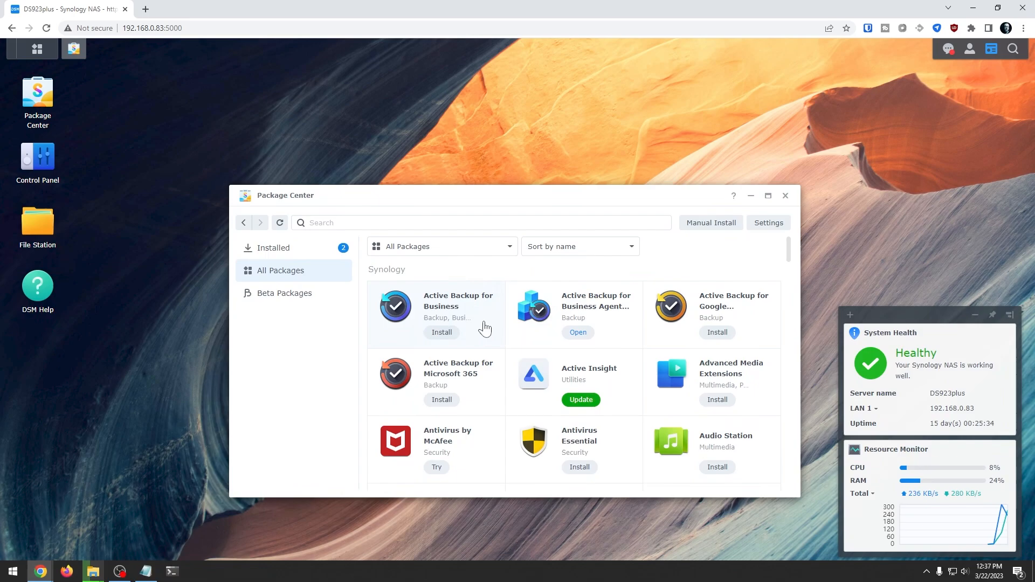
mouse_move(463, 306)
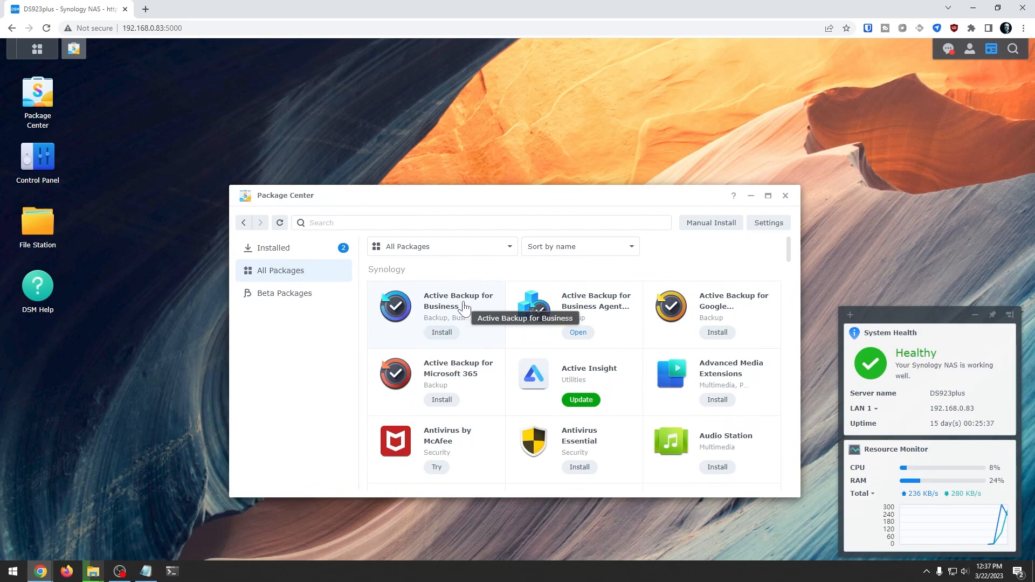
left_click(458, 301)
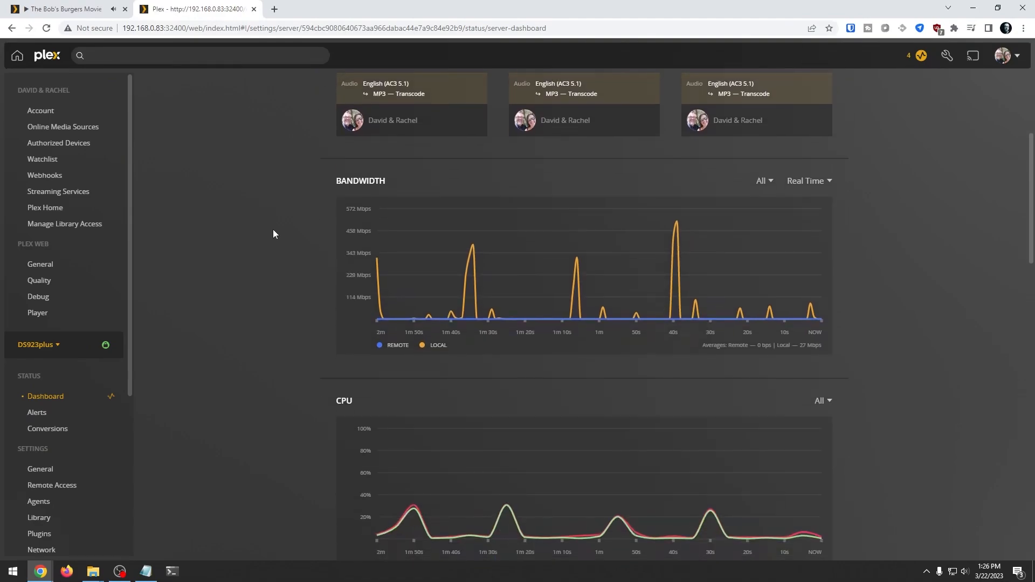
scroll("down", 3)
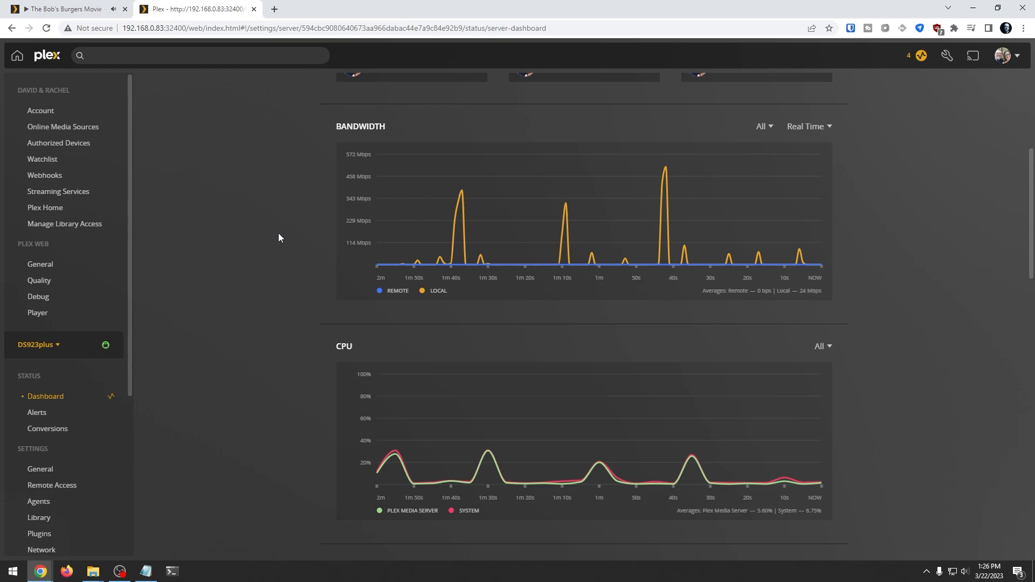
scroll("down", 3)
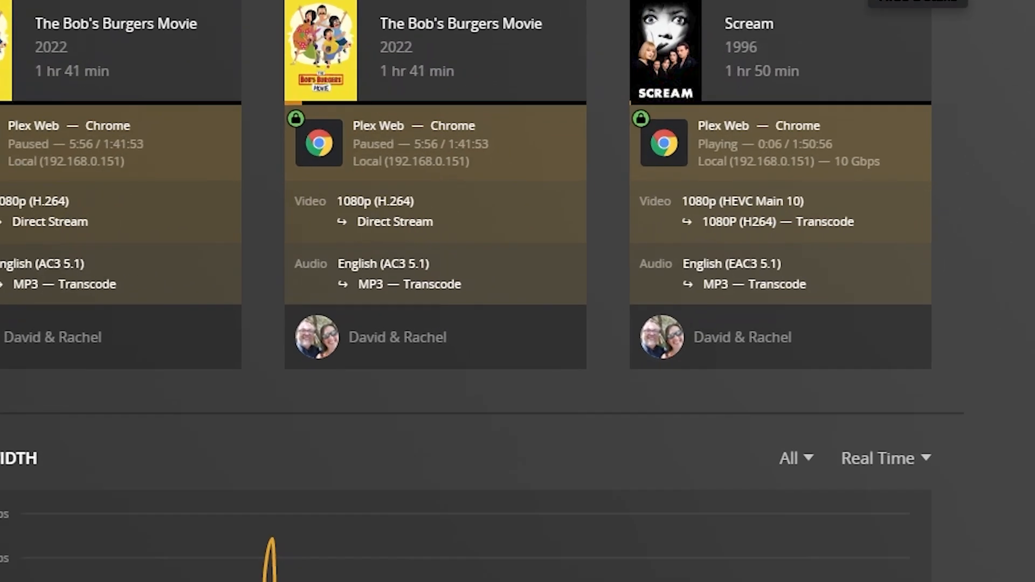
scroll("down", 3)
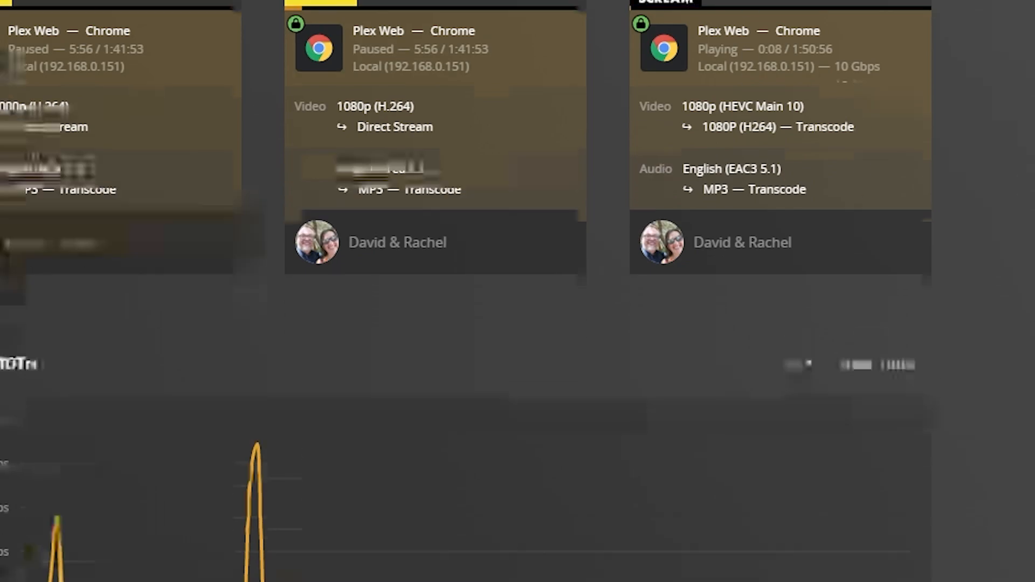
scroll("down", 3)
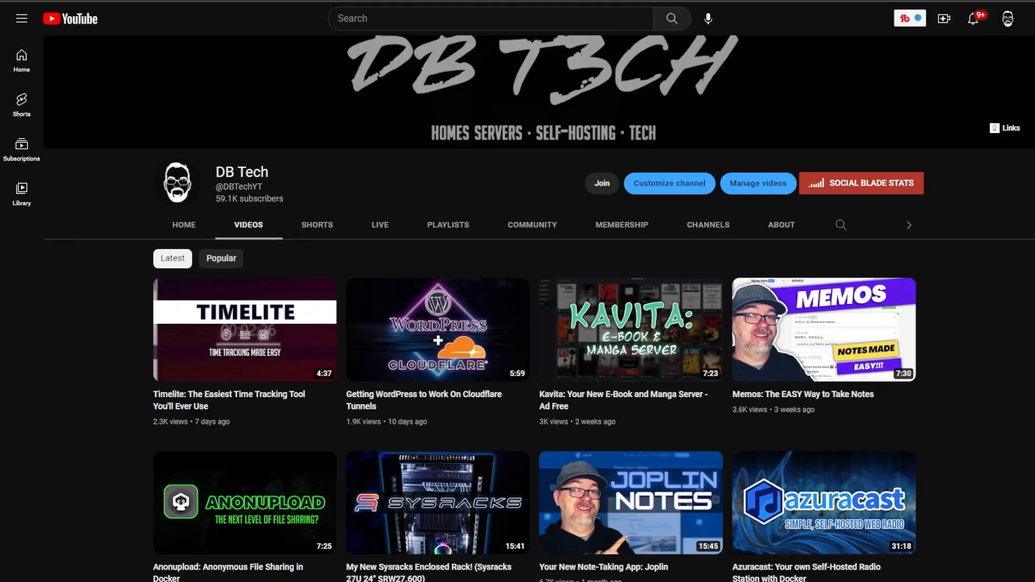
scroll("down", 3)
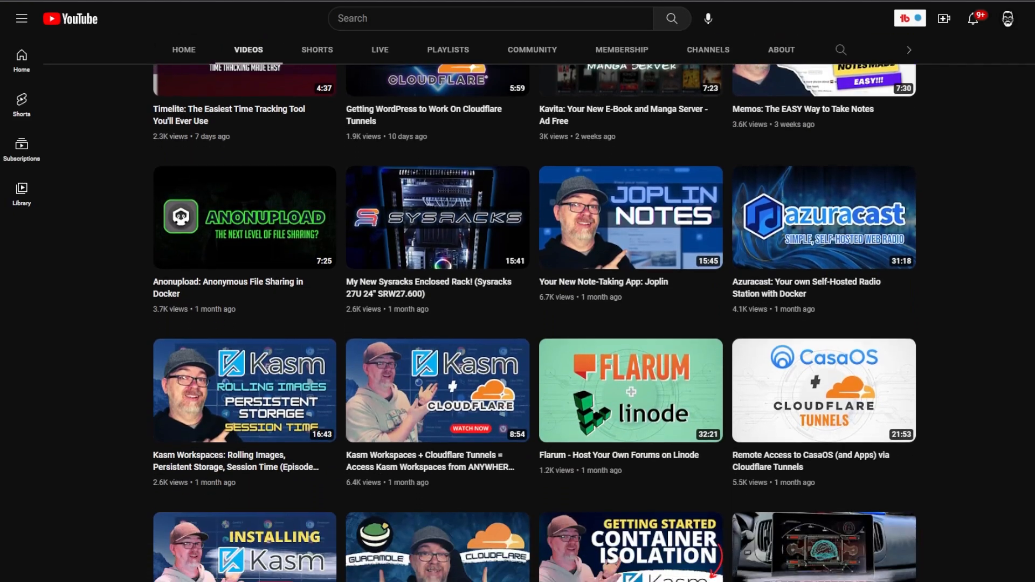
scroll("down", 3)
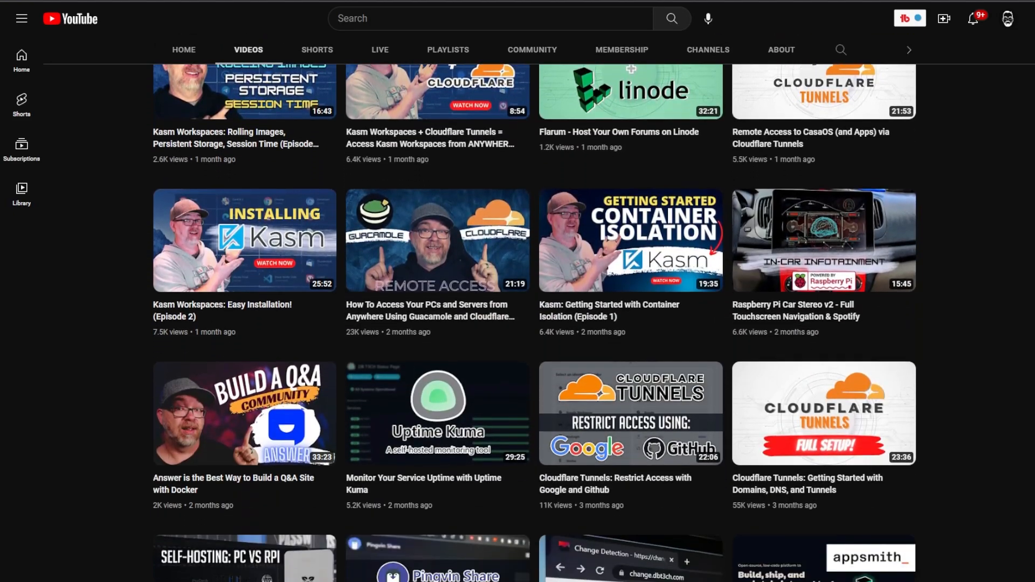
scroll("down", 3)
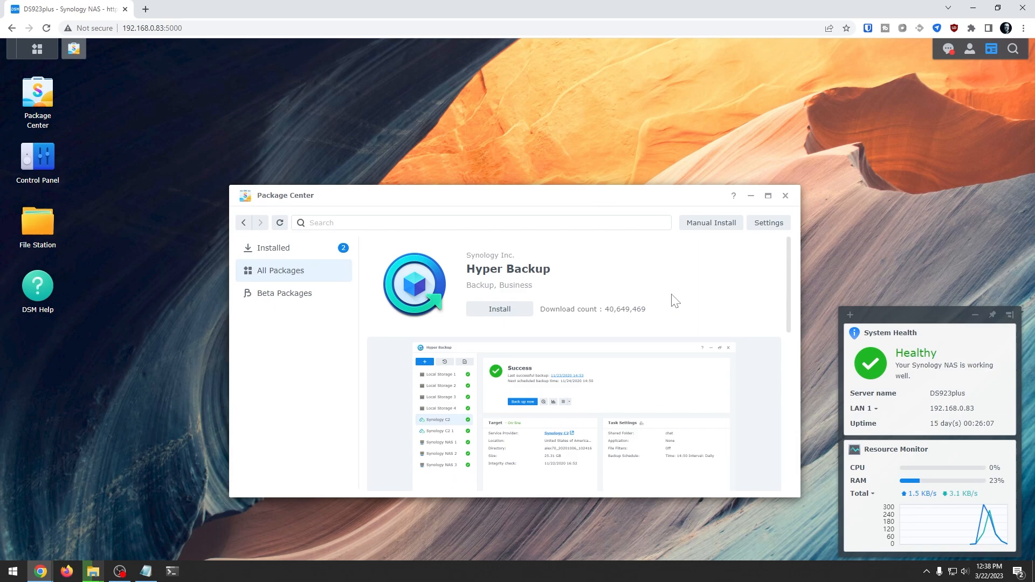
Read through Hyper Backup's details, then view the recommended Active Backup for Business package.
scroll("down", 3)
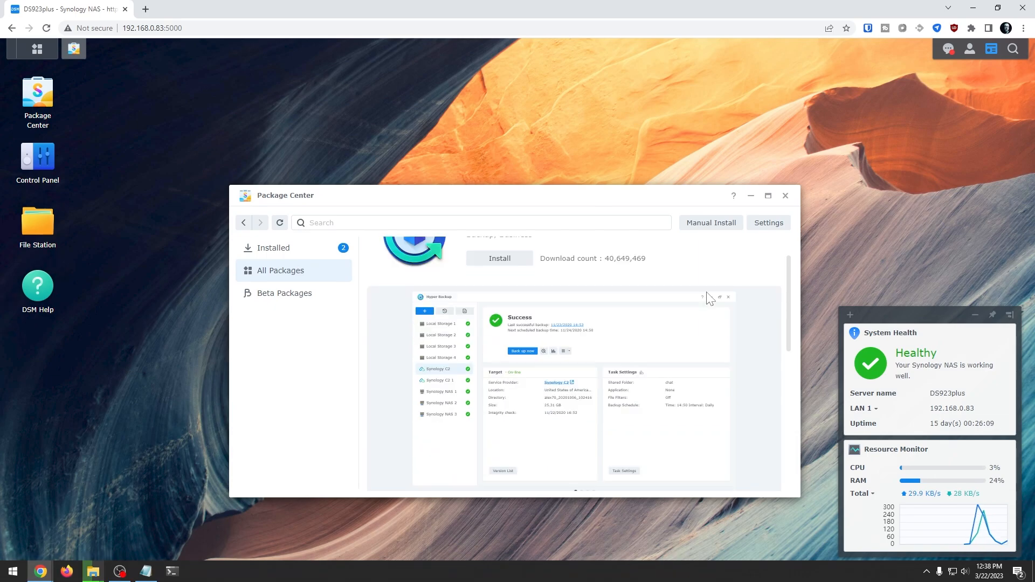
scroll("down", 3)
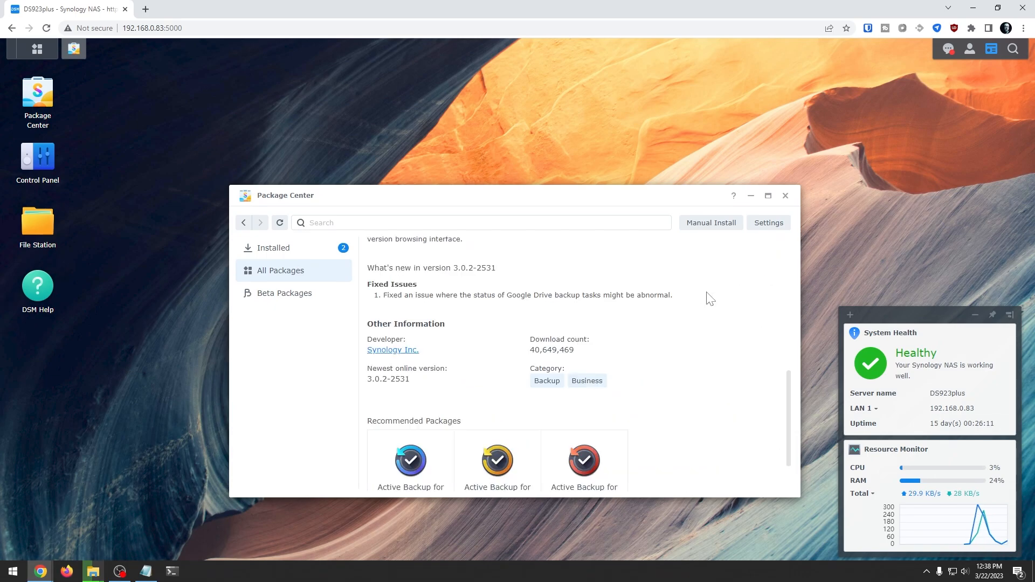
left_click(411, 460)
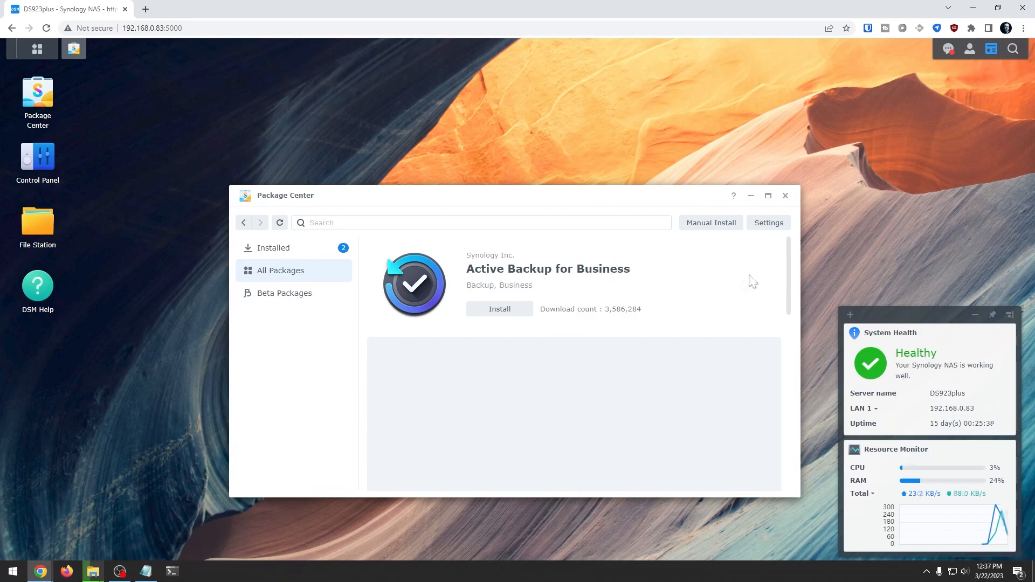